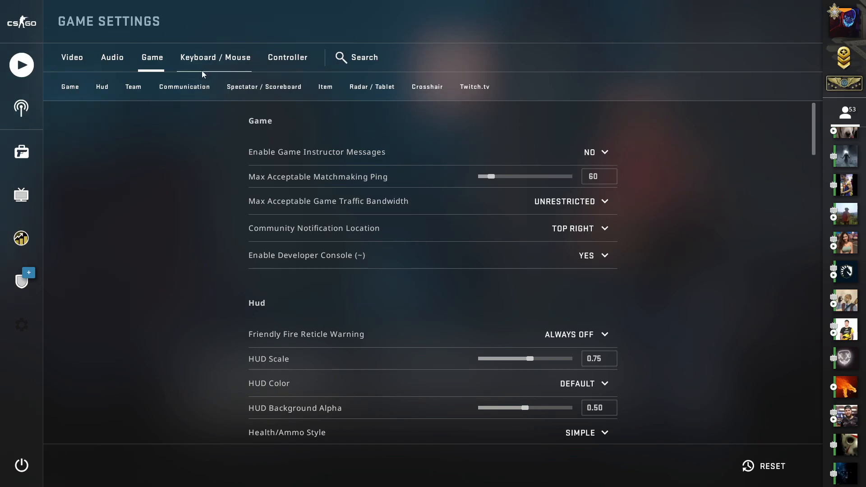
- Scroll the Game settings down to the Crosshair section showing classic static style and green 255
scroll("down", 3)
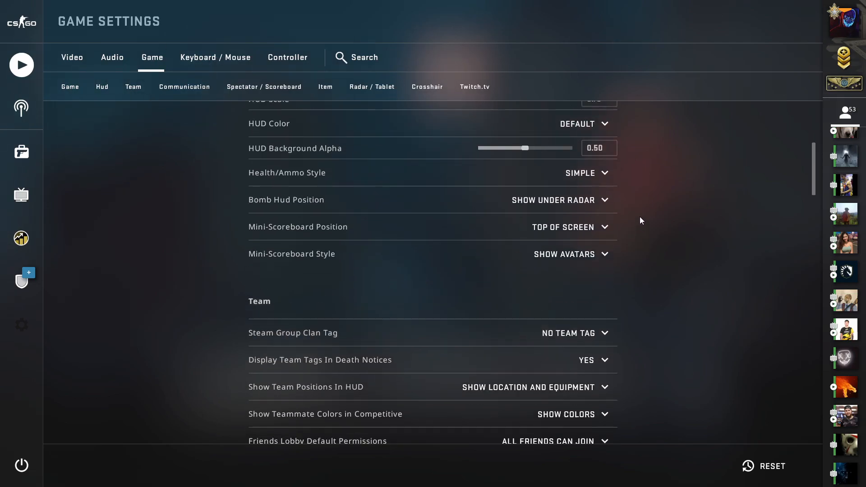
scroll("down", 3)
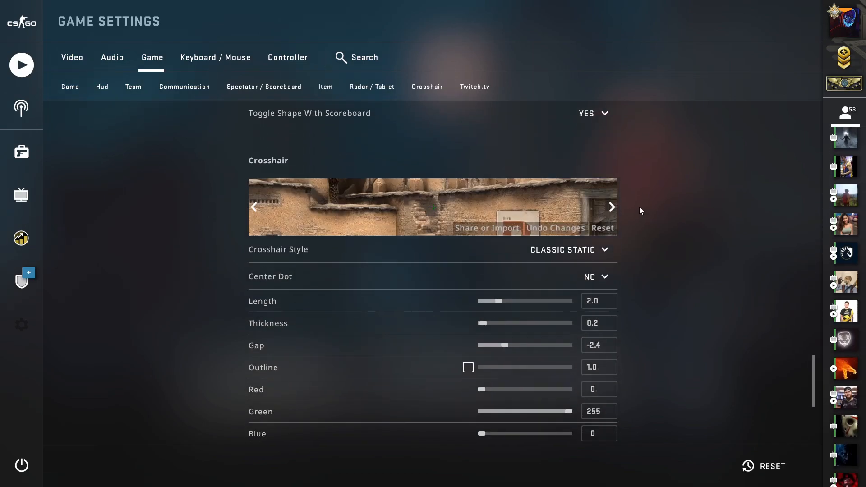
scroll("down", 3)
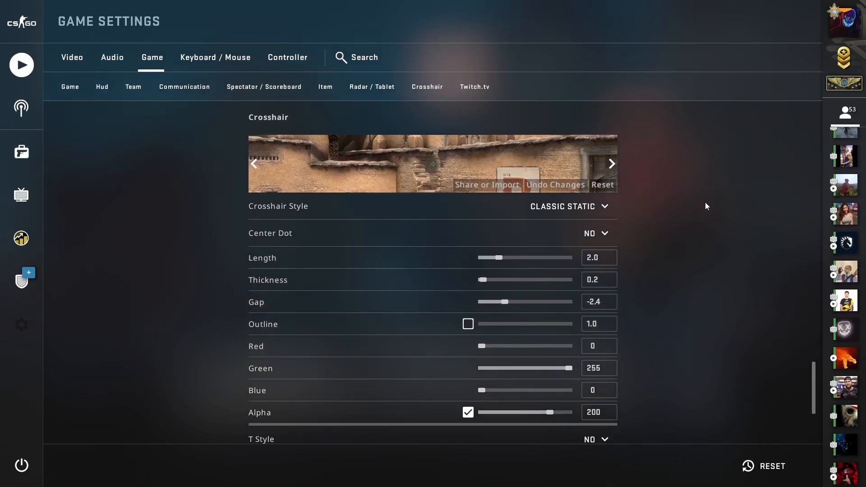
scroll("down", 3)
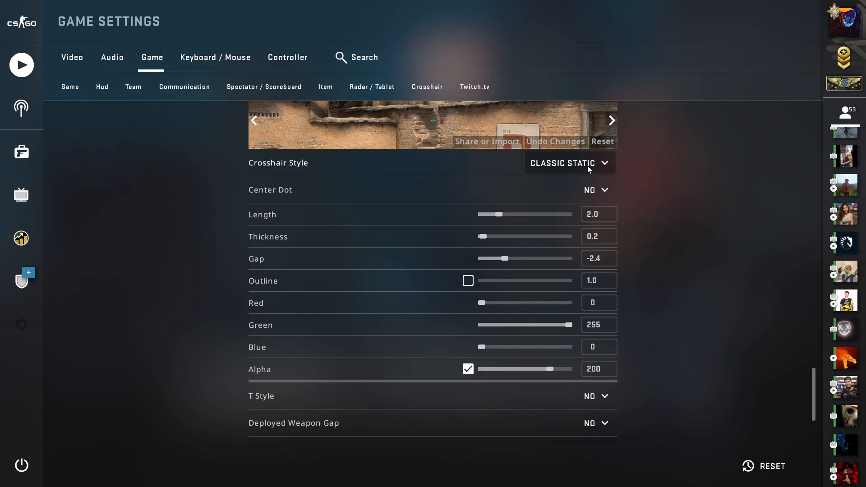
mouse_move(569, 202)
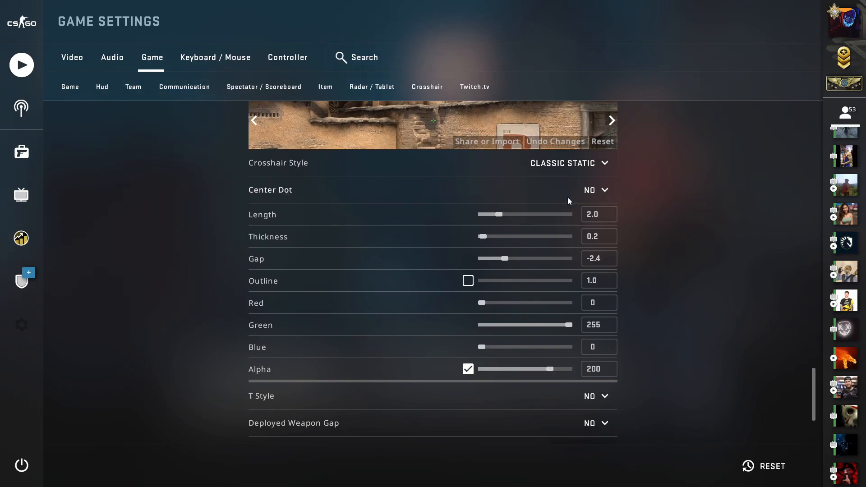
mouse_move(556, 219)
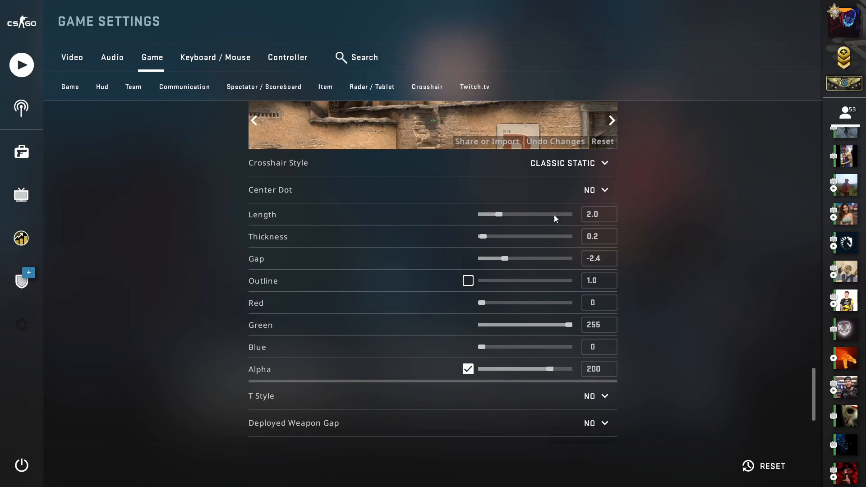
mouse_move(387, 241)
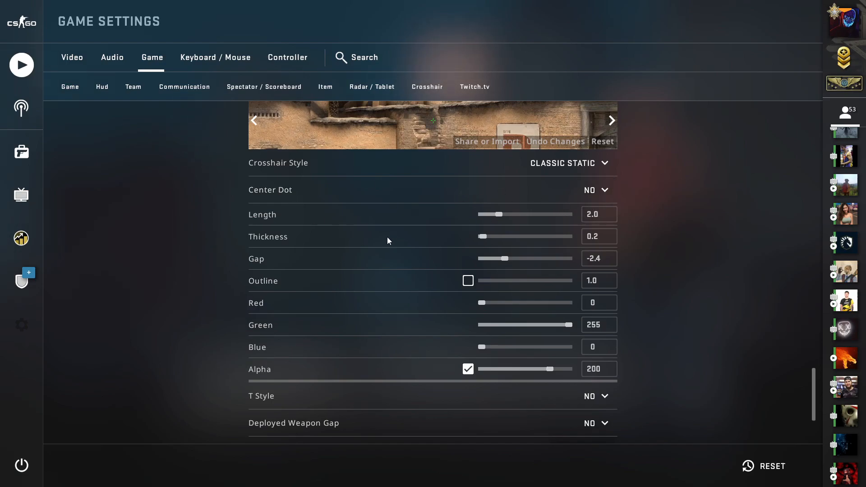
mouse_move(579, 231)
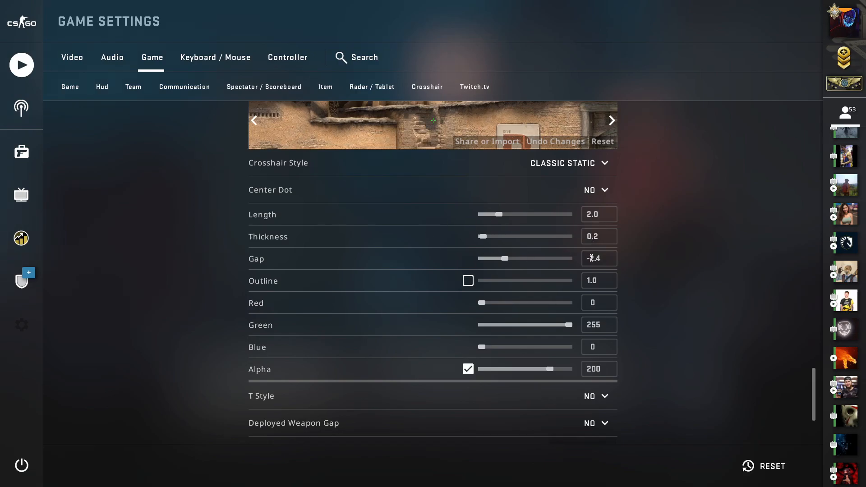
left_click(468, 281)
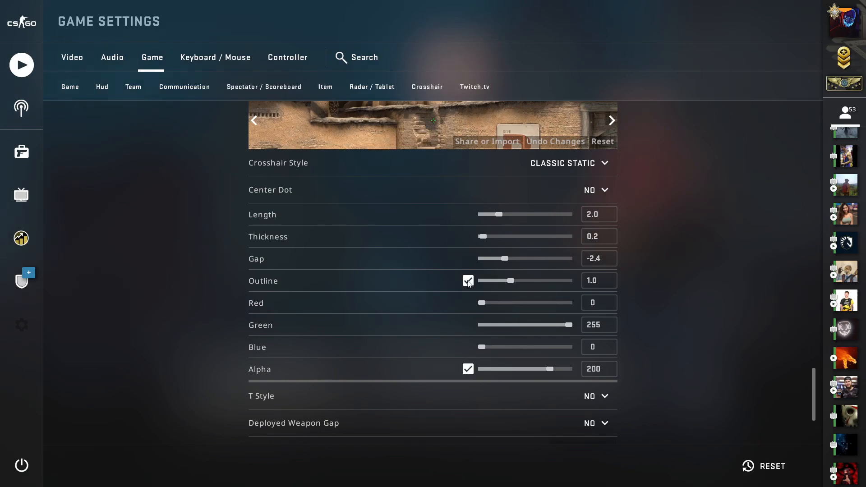
left_click(467, 280)
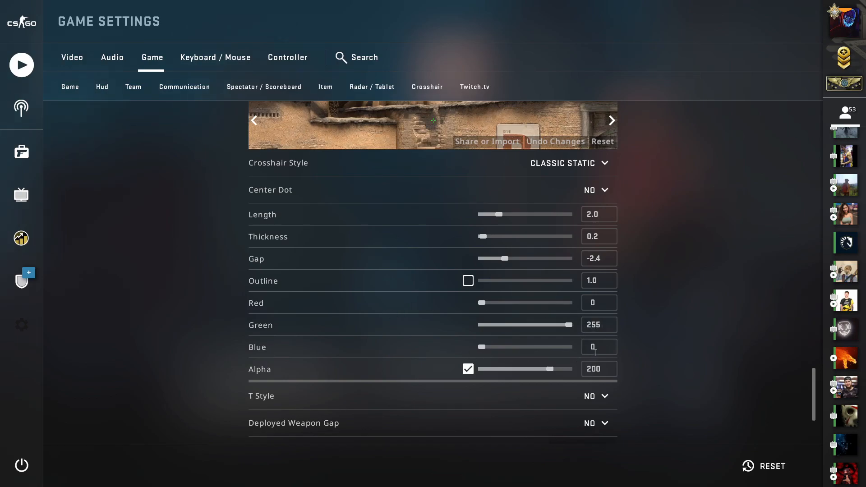
mouse_move(551, 370)
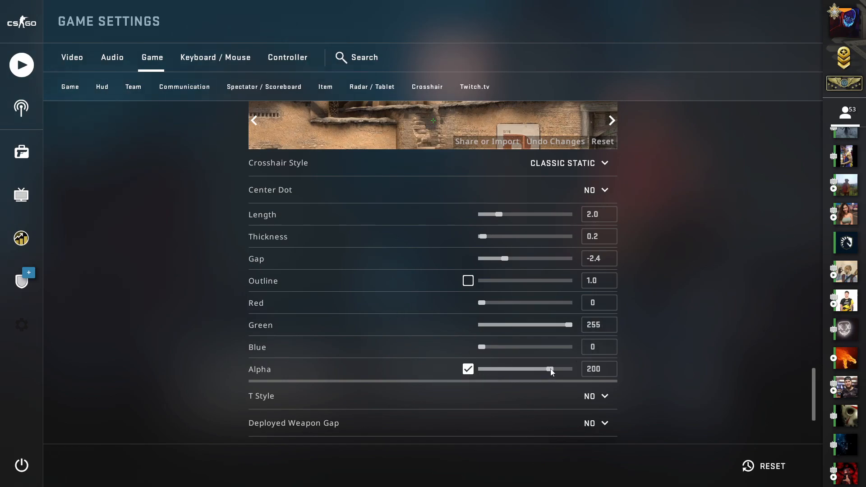
mouse_move(471, 372)
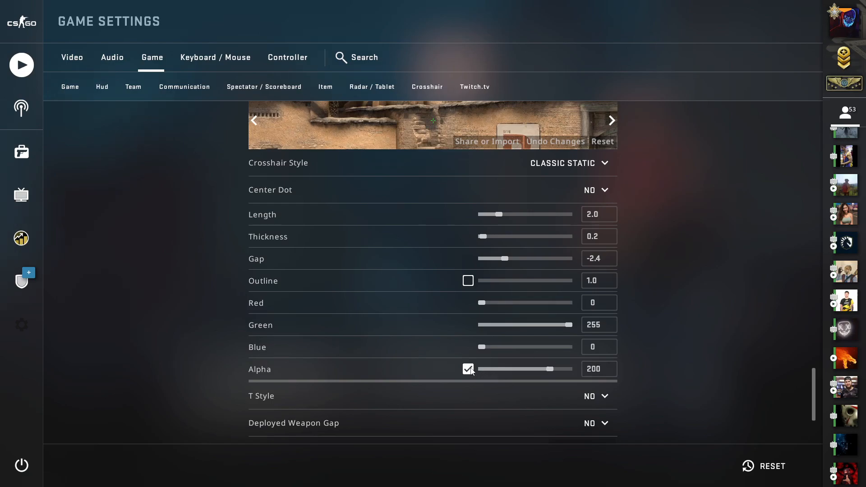
mouse_move(550, 347)
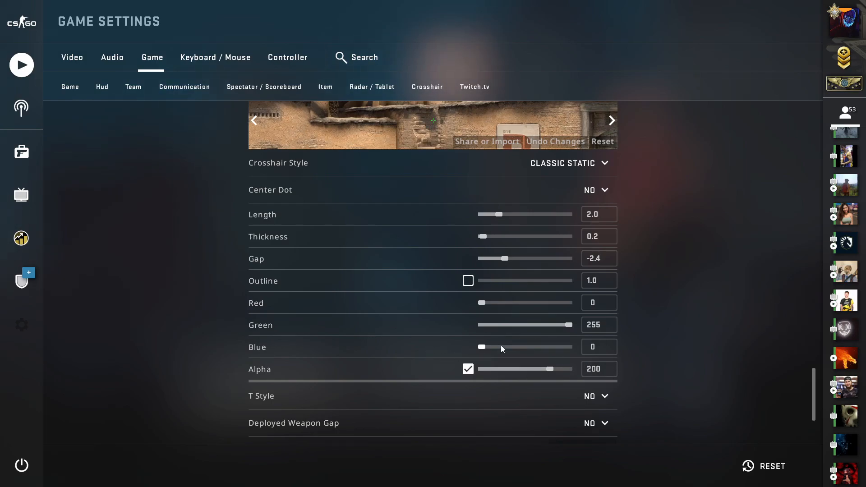
mouse_move(667, 340)
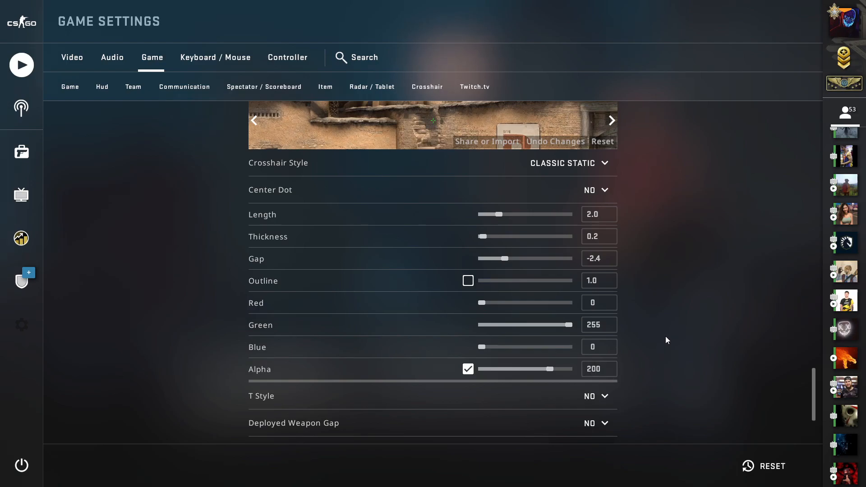
- Scroll past T Style and Deployed Weapon Gap to Show Player Crosshairs and spectating-bots options
scroll("down", 3)
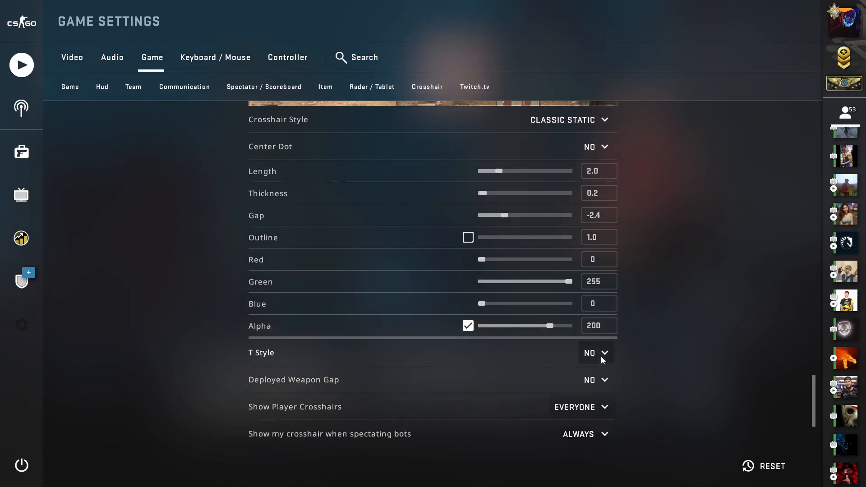
scroll("down", 3)
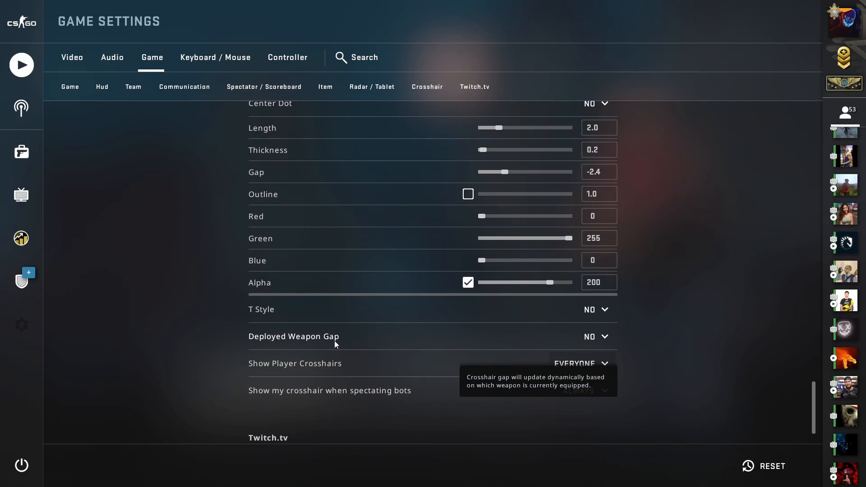
mouse_move(442, 344)
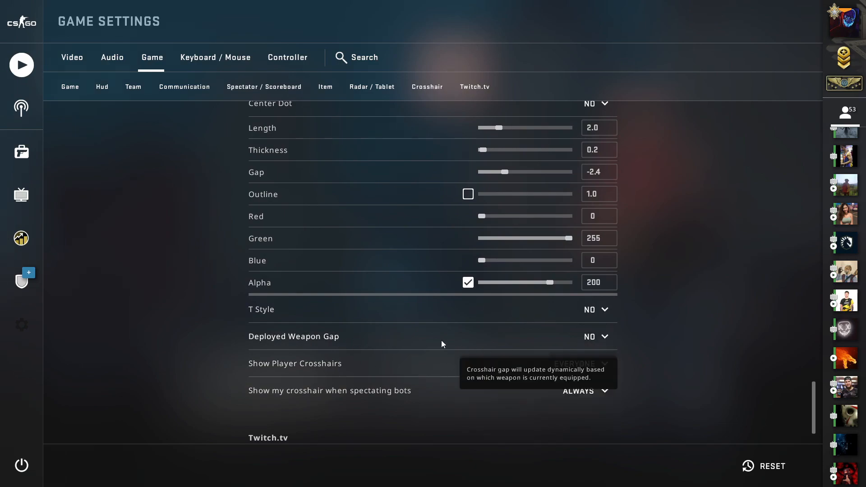
mouse_move(302, 343)
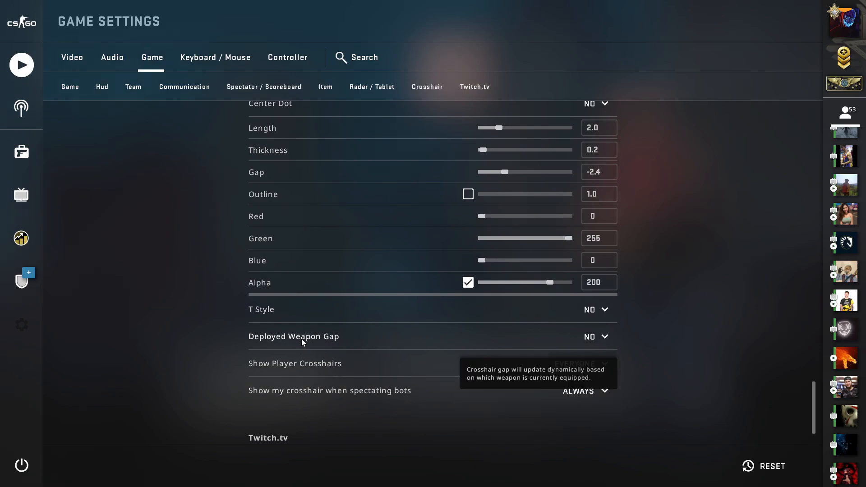
left_click(580, 364)
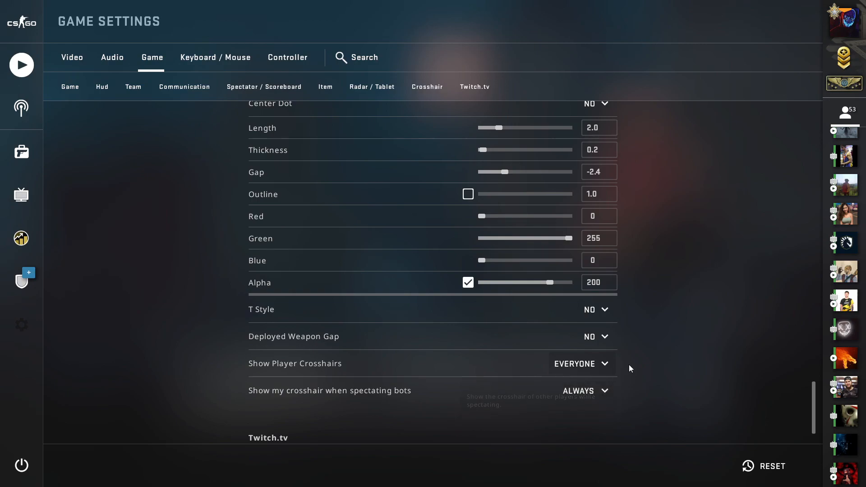
mouse_move(606, 373)
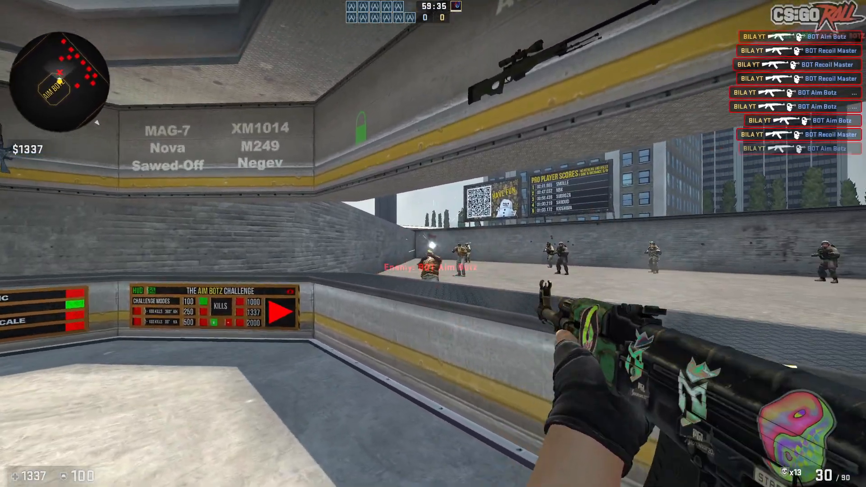
mouse_move(433, 244)
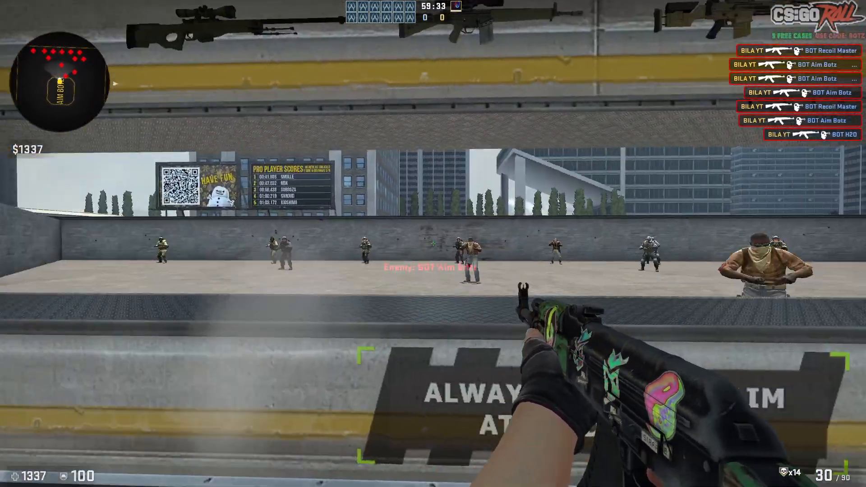